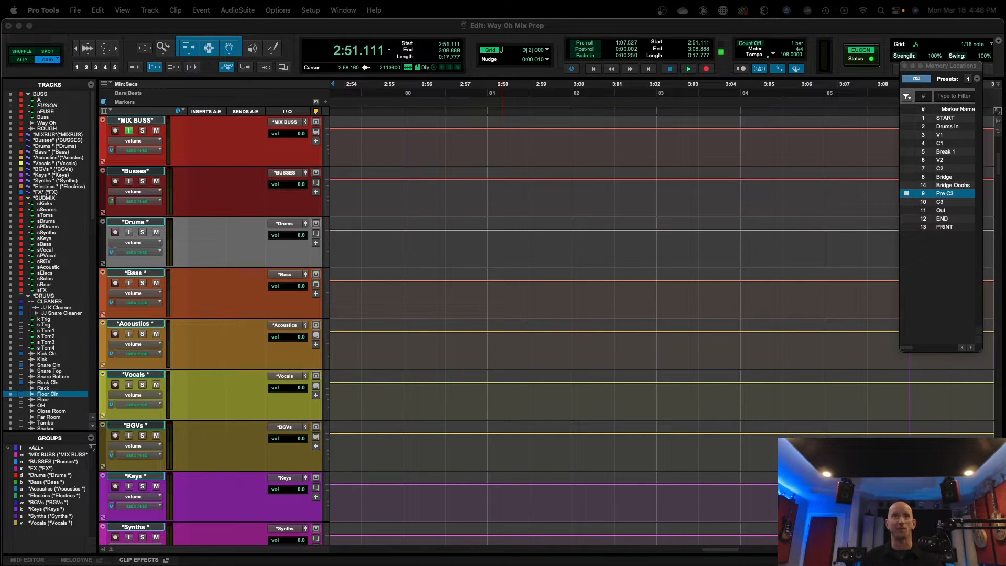
{"action": "mouse_move", "coordinate": [457, 349]}
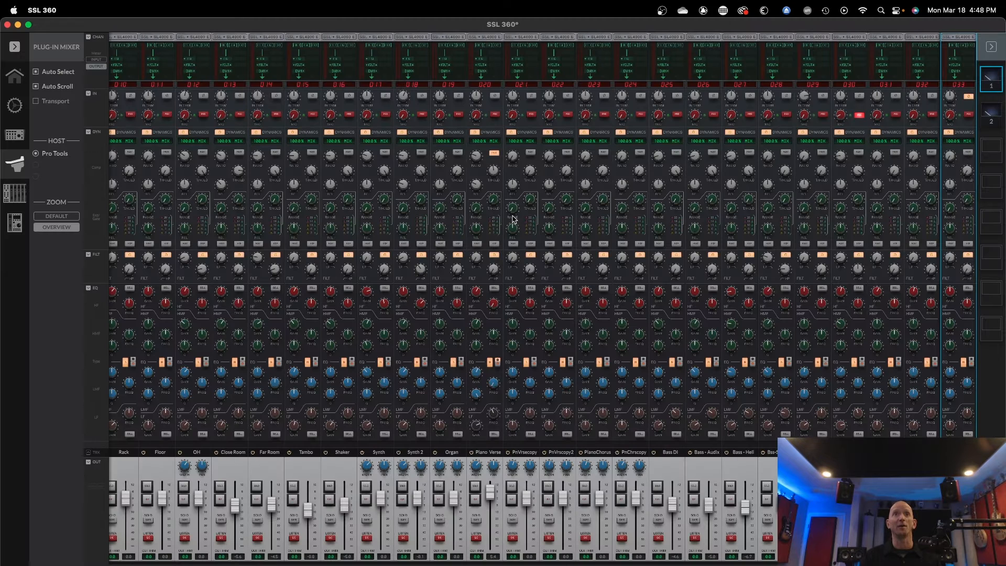
{"action": "mouse_move", "coordinate": [15, 222]}
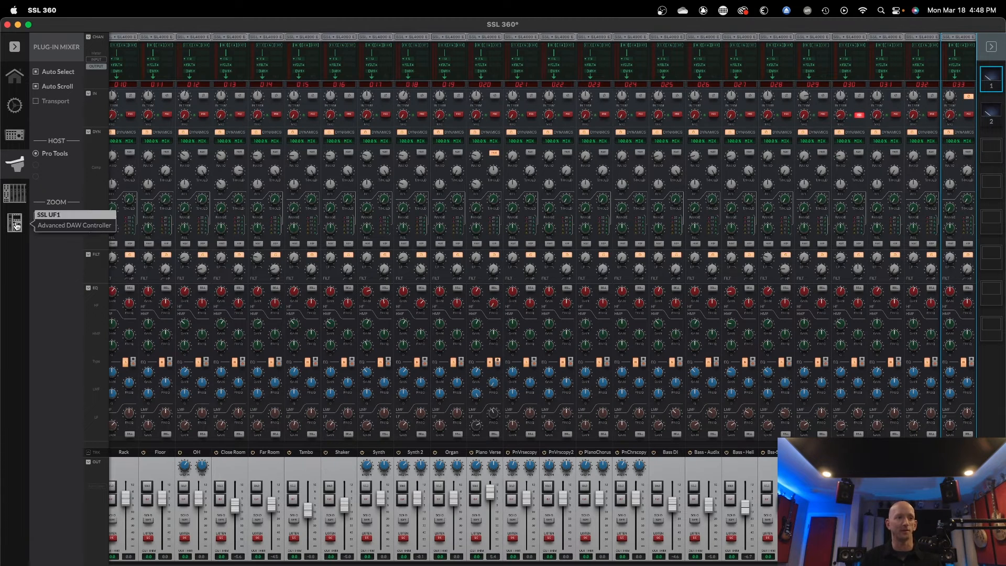
Step: Show the UF1 page and Key 4's ctrl + shift + - macro labelled CLIP GAIN
{"action": "left_click", "coordinate": [15, 222]}
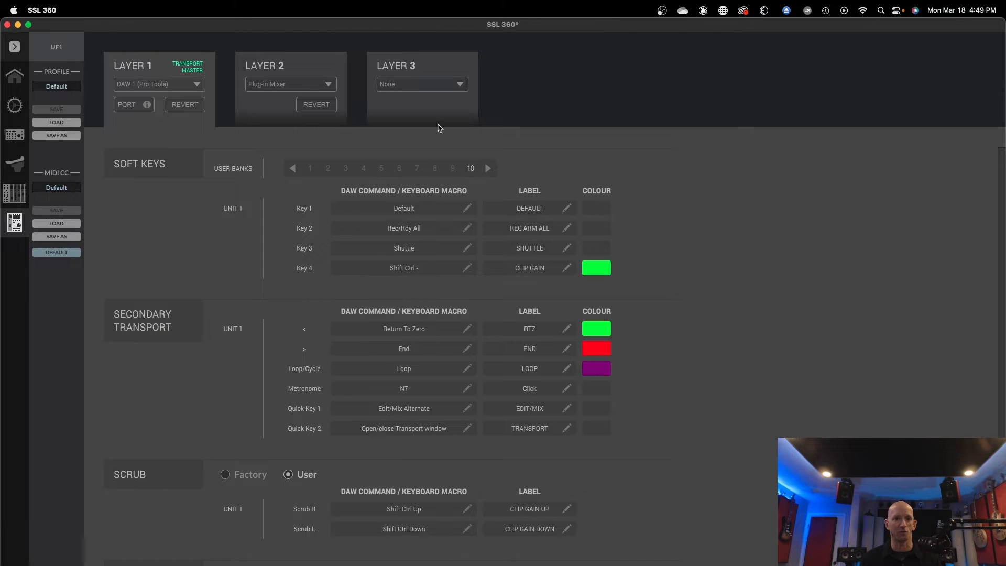
{"action": "mouse_move", "coordinate": [131, 155]}
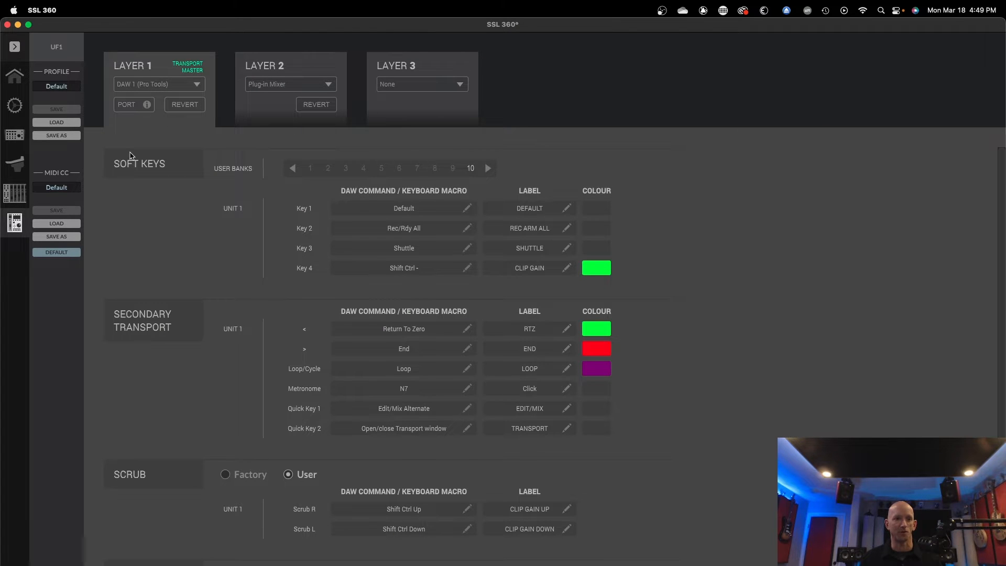
{"action": "mouse_move", "coordinate": [469, 170]}
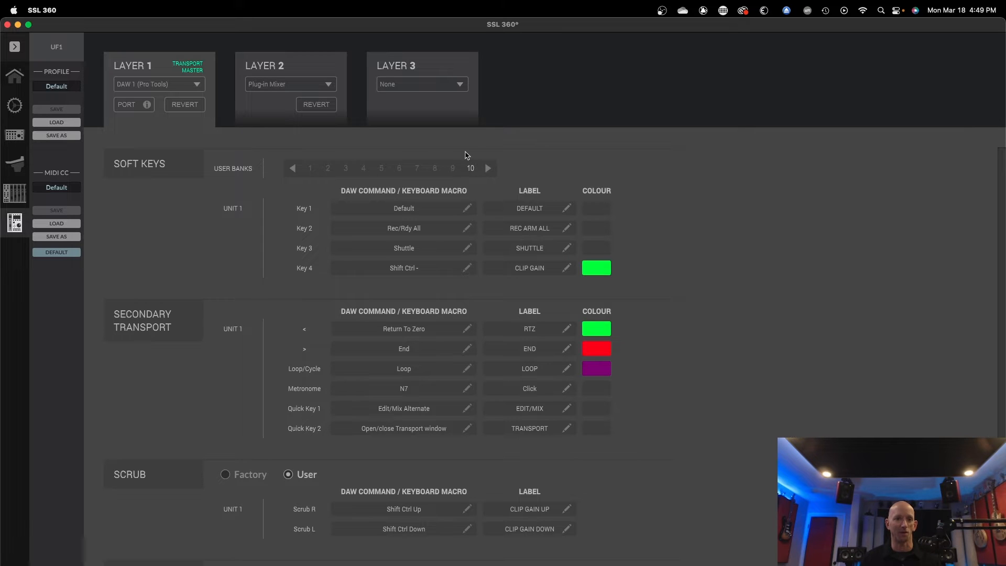
{"action": "mouse_move", "coordinate": [458, 281]}
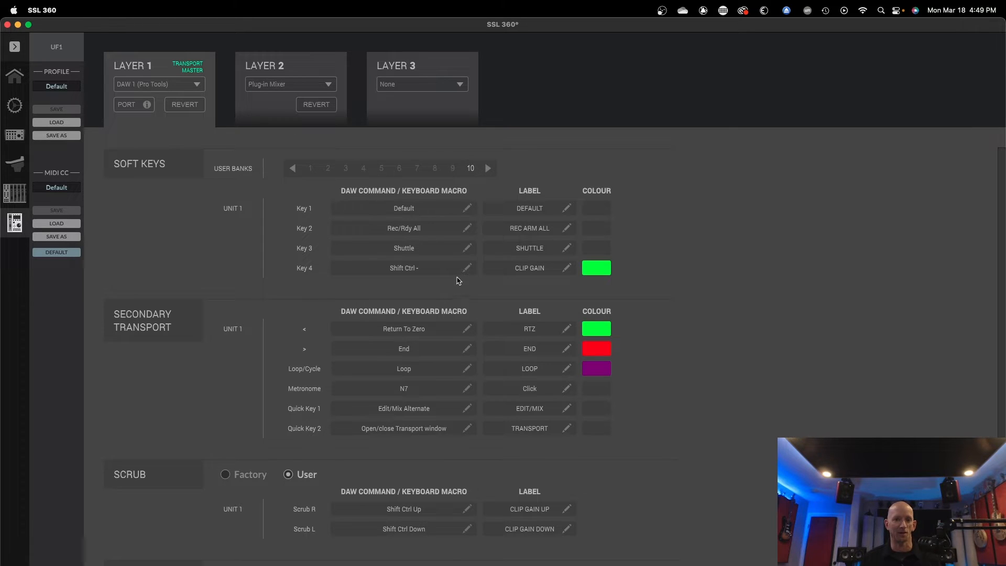
{"action": "mouse_move", "coordinate": [357, 273]}
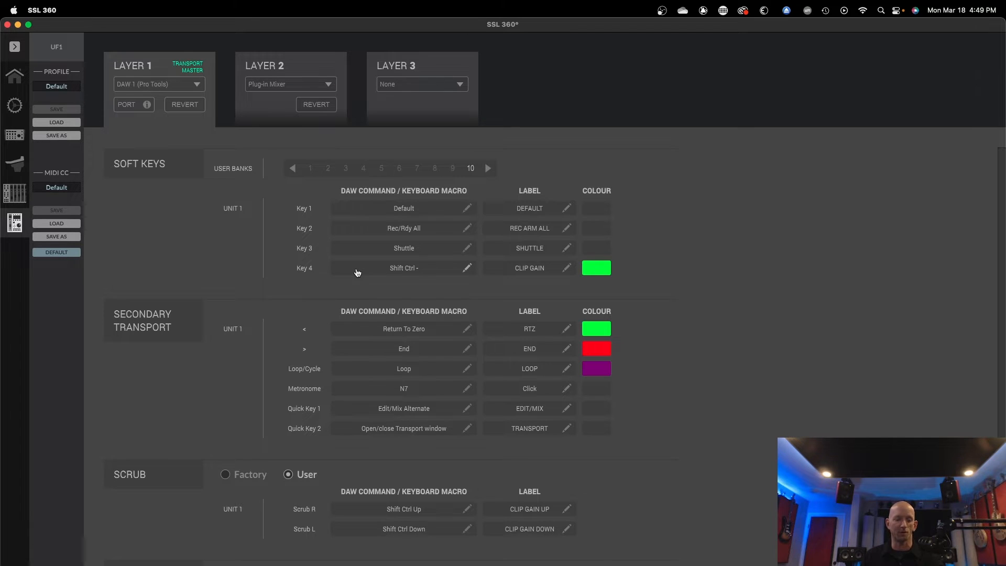
{"action": "mouse_move", "coordinate": [422, 272]}
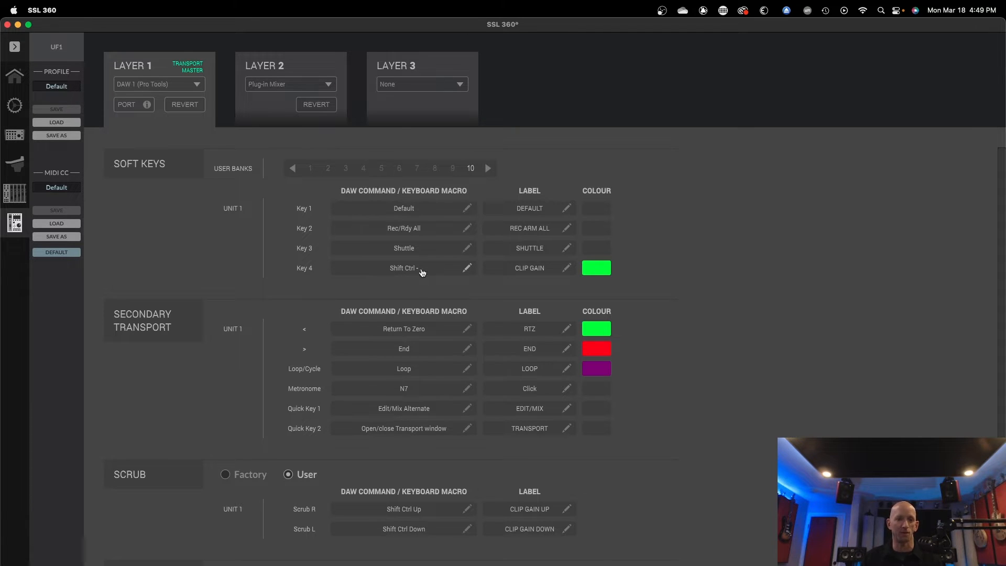
{"action": "left_click", "coordinate": [466, 269]}
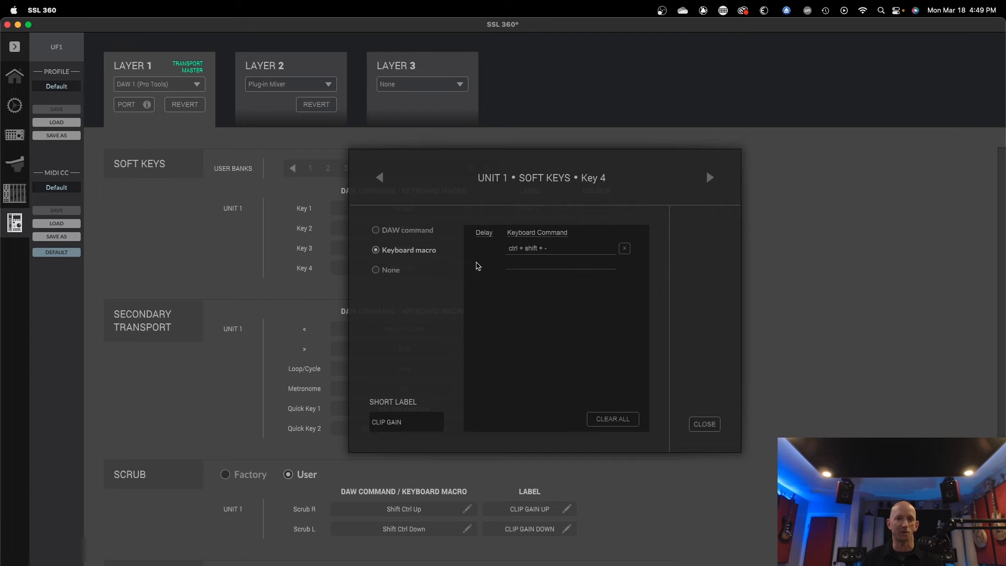
{"action": "mouse_move", "coordinate": [625, 356]}
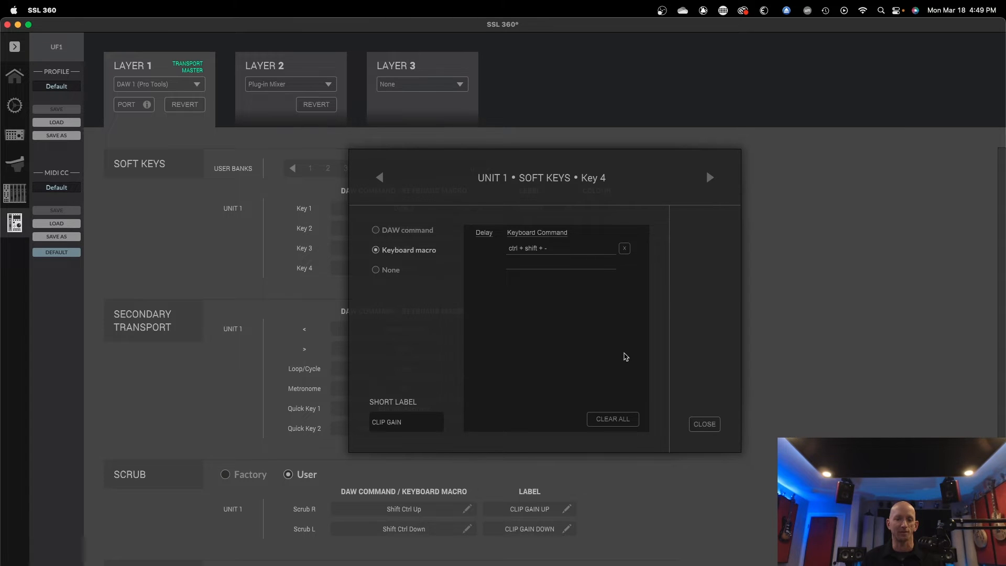
Step: Close the Key 4 macro editor, leaving the CLIP GAIN assignment unchanged
{"action": "left_click", "coordinate": [704, 423]}
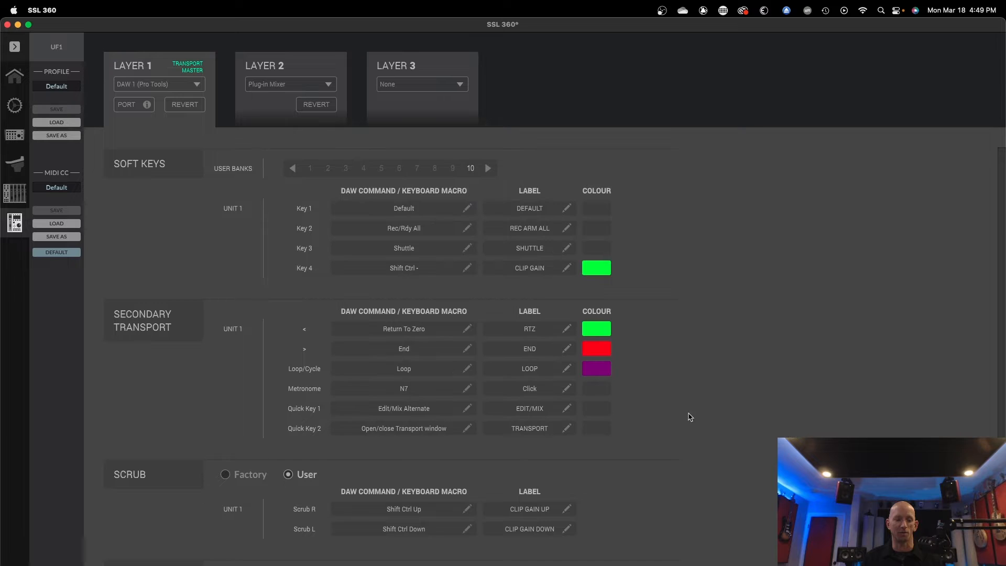
{"action": "mouse_move", "coordinate": [532, 275]}
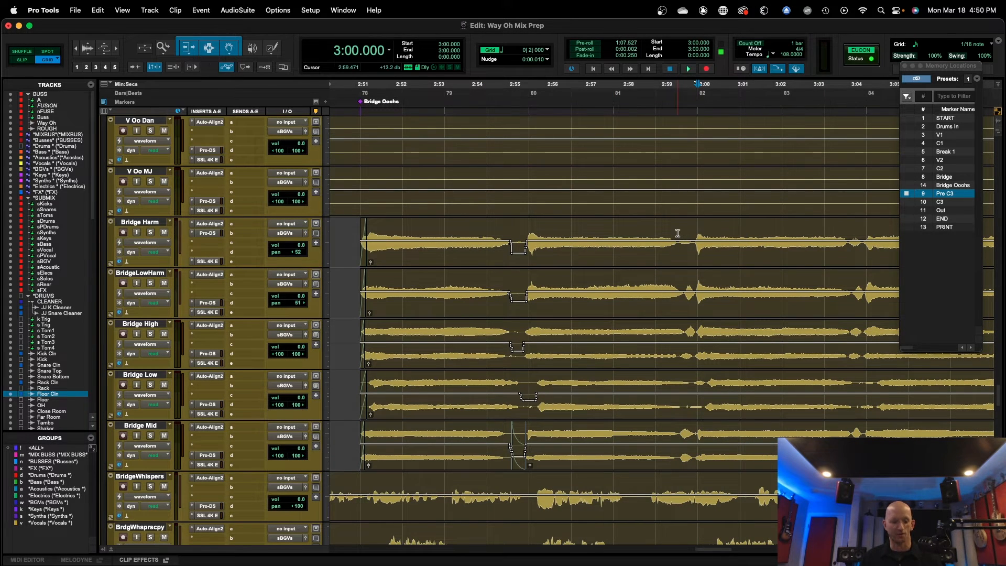
Step: Bring Pro Tools forward and play from the Bridge Ooohs memory location
{"action": "left_click", "coordinate": [677, 242]}
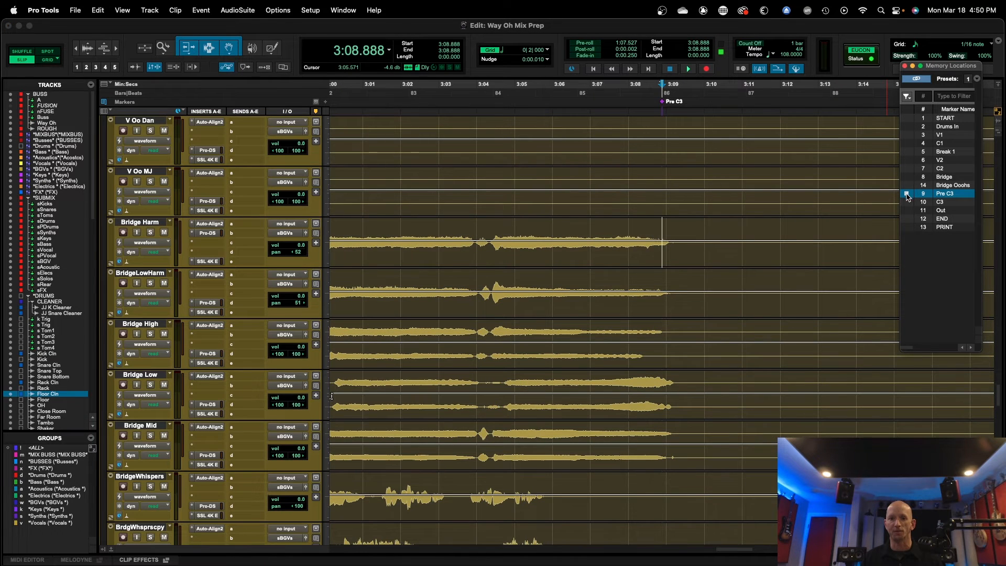
{"action": "left_click", "coordinate": [952, 185]}
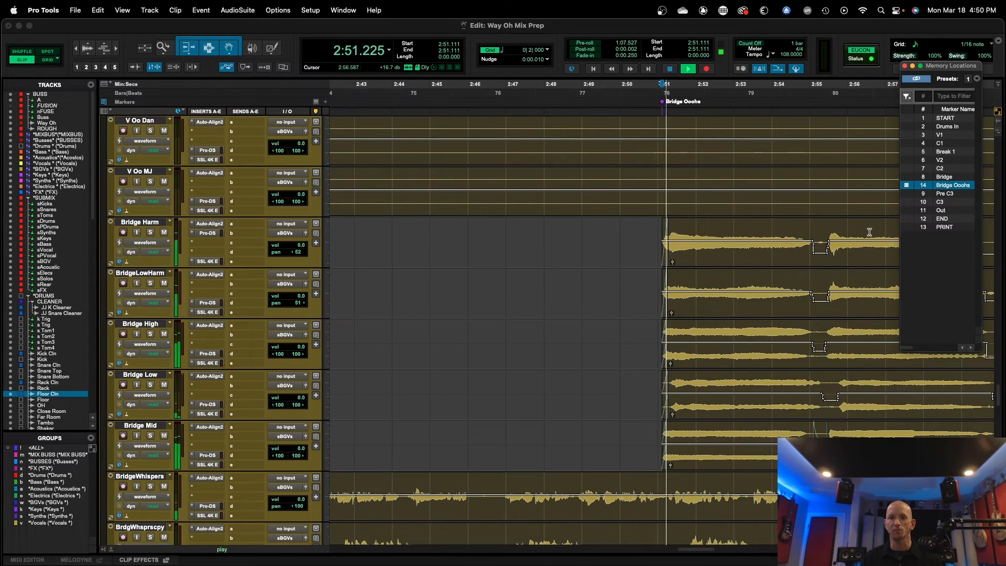